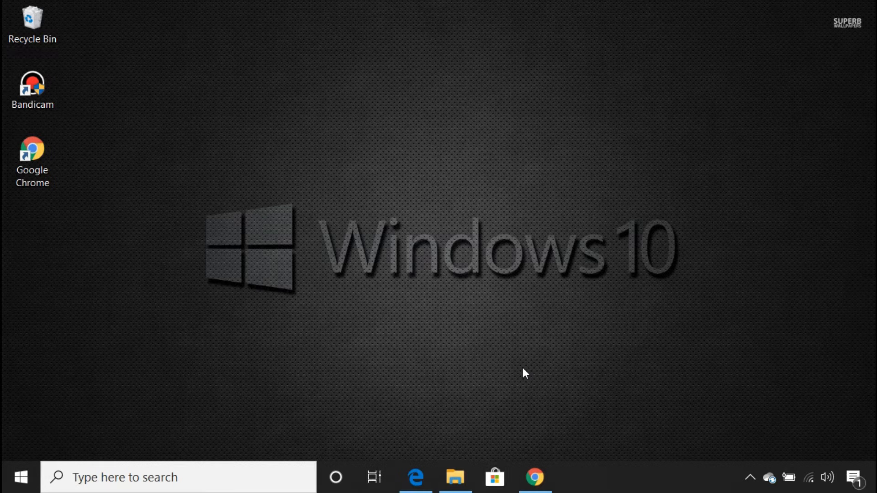
- Bring up Chrome with the OneDrive personal cloud storage page from the taskbar
left_click(534, 477)
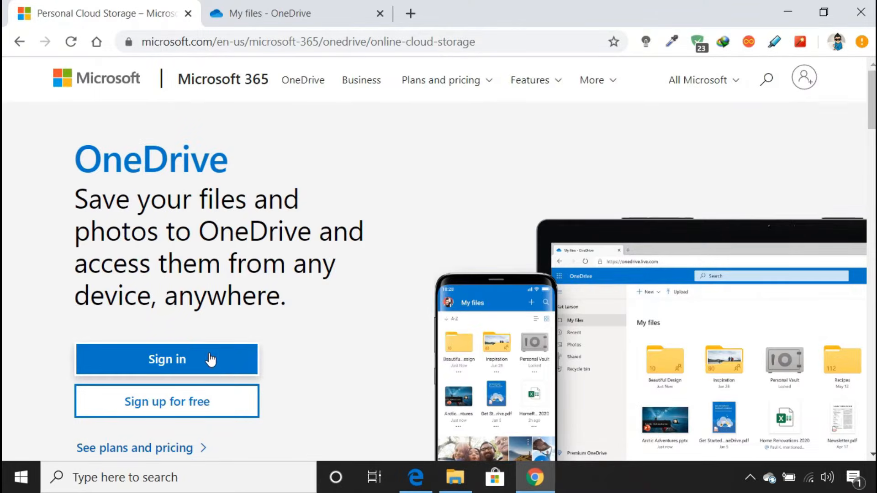
mouse_move(175, 347)
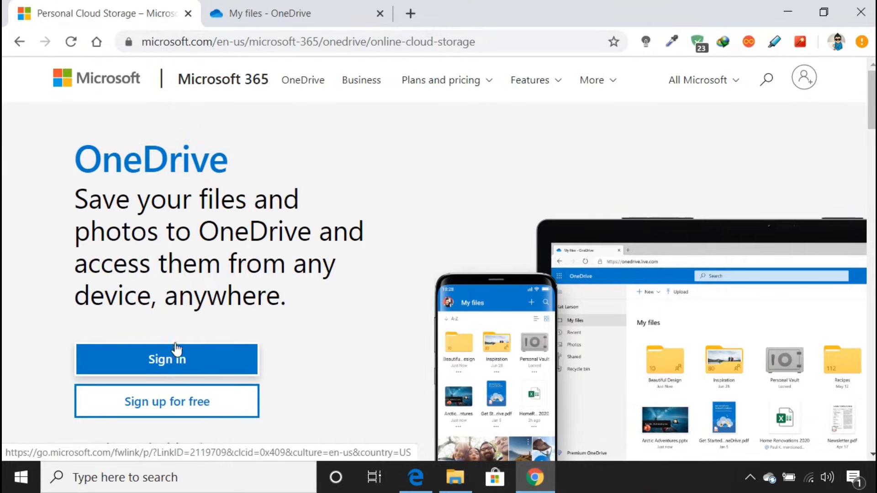
- Create a new folder named 'OneDrive 1' in My files
left_click(166, 359)
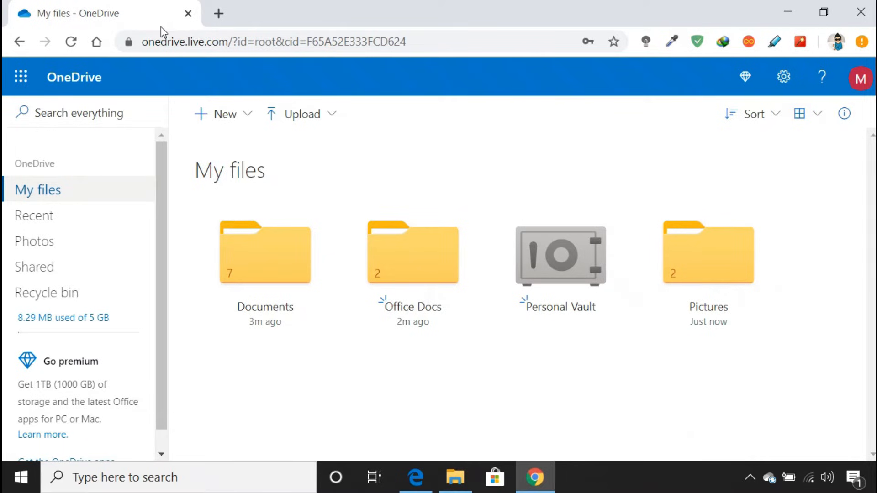
mouse_move(383, 180)
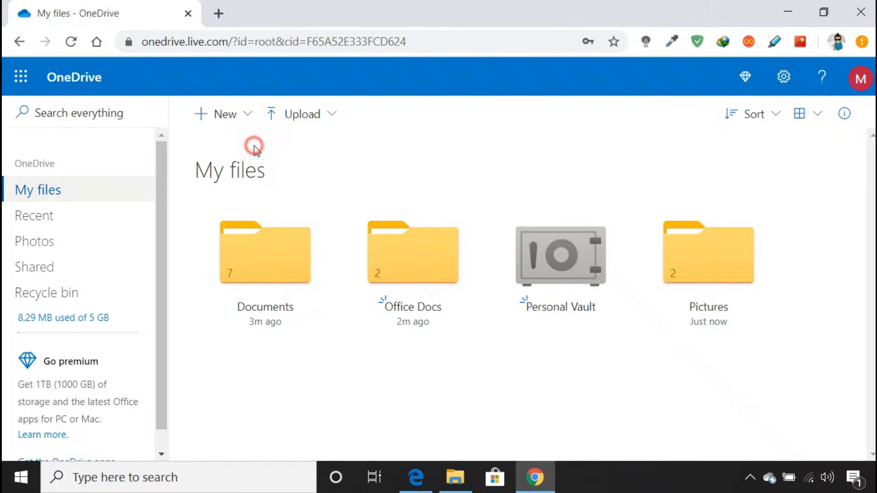
type("OneD")
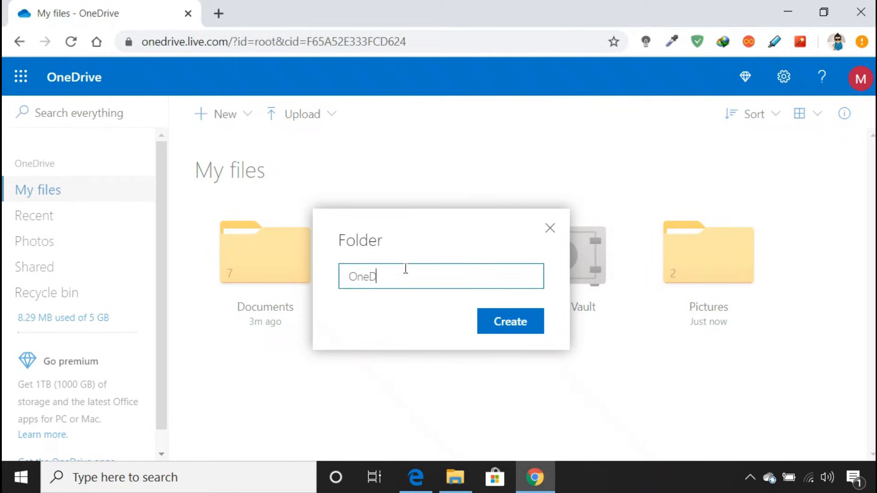
type("rive 1")
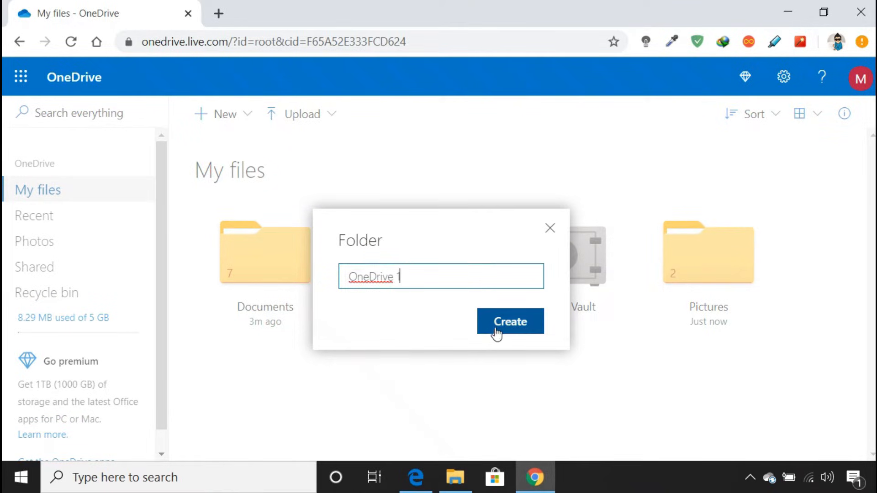
left_click(509, 322)
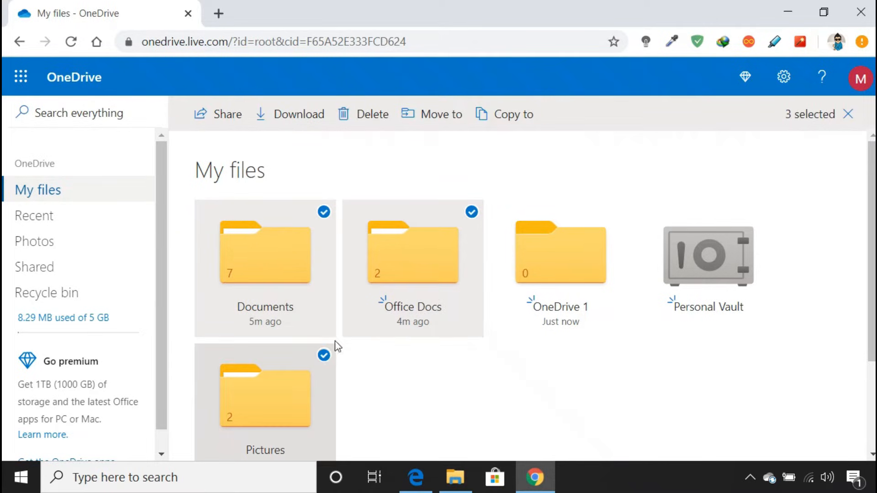
- Move the checked Documents, Office Docs and Pictures folders into OneDrive 1
left_click(439, 113)
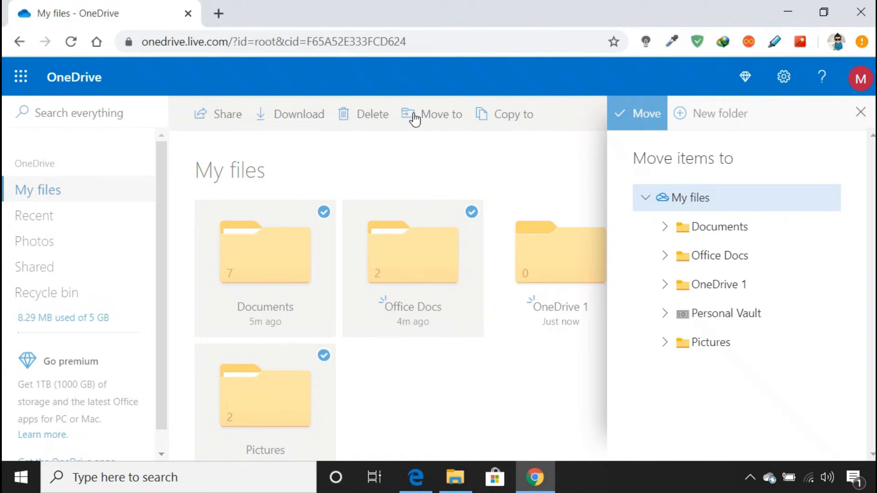
left_click(722, 284)
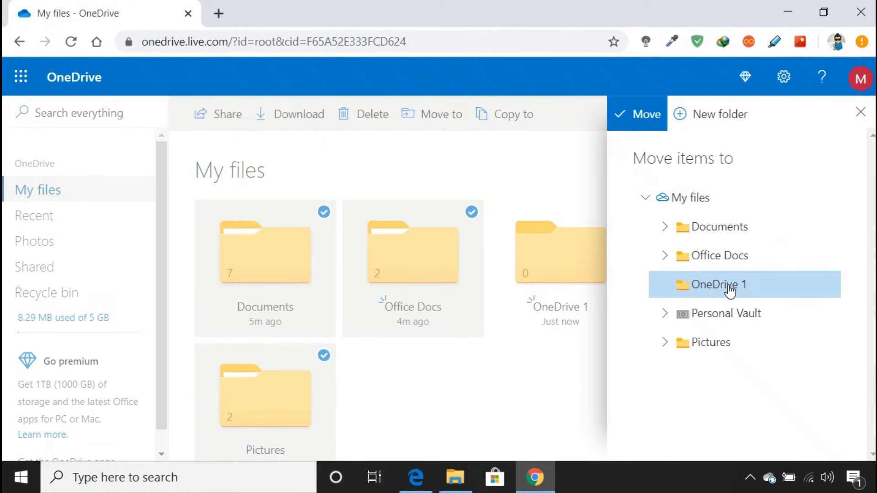
left_click(861, 112)
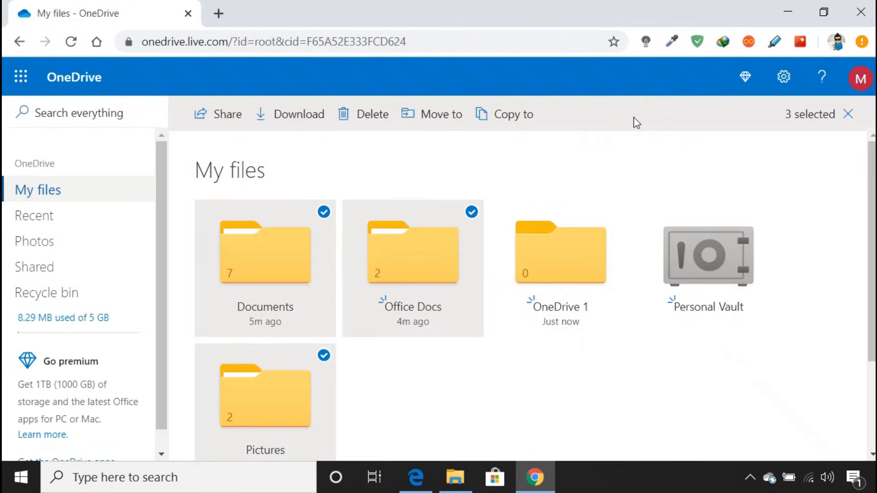
left_click(371, 114)
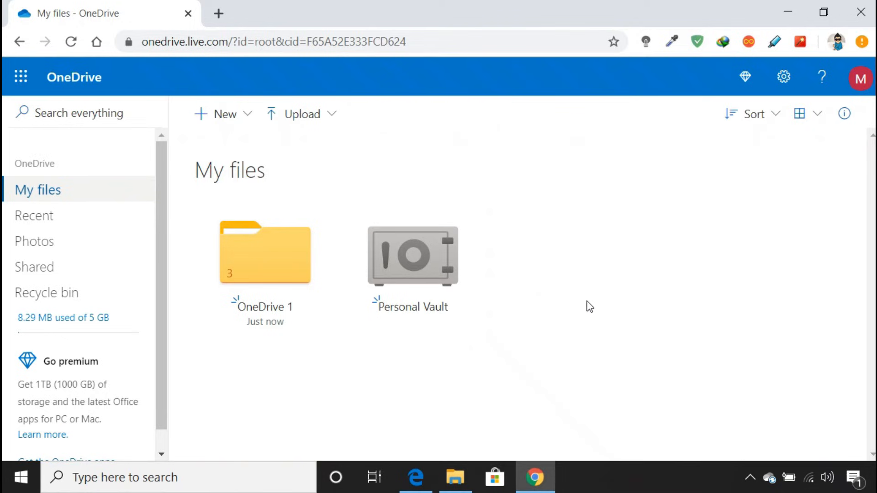
left_click(265, 252)
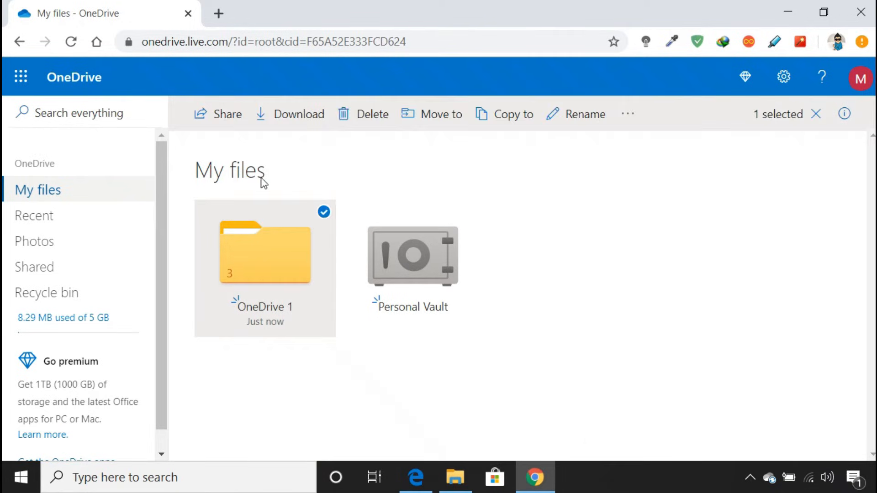
left_click(227, 114)
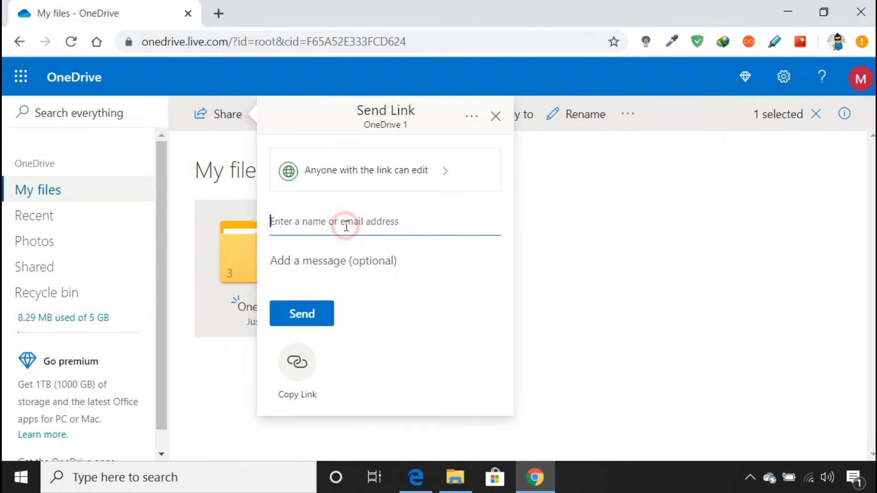
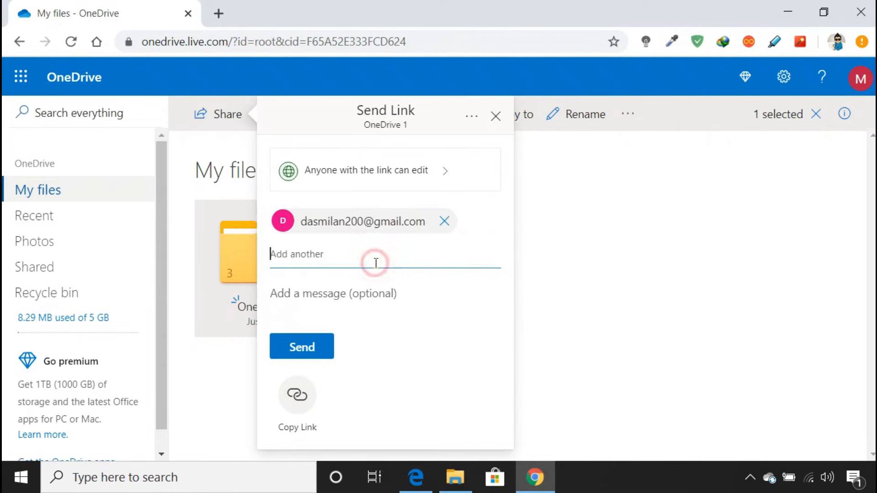
- Send the OneDrive 1 share link by email and dismiss the confirmation
left_click(302, 347)
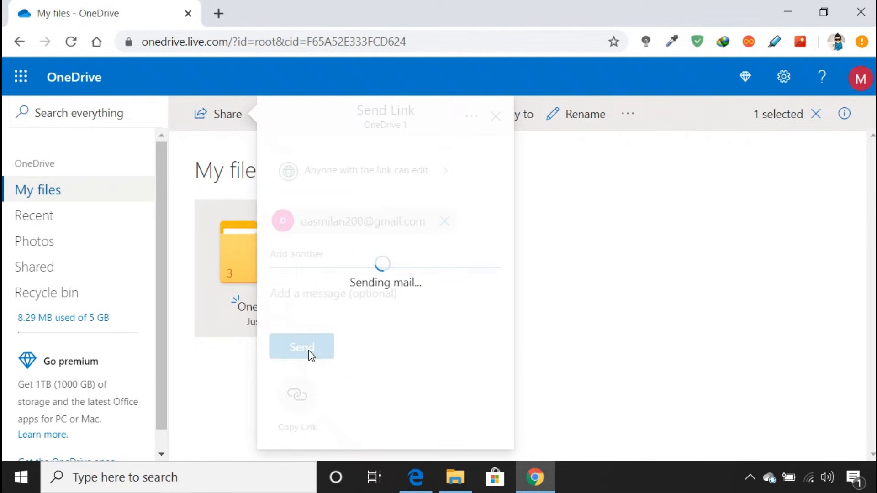
left_click(301, 346)
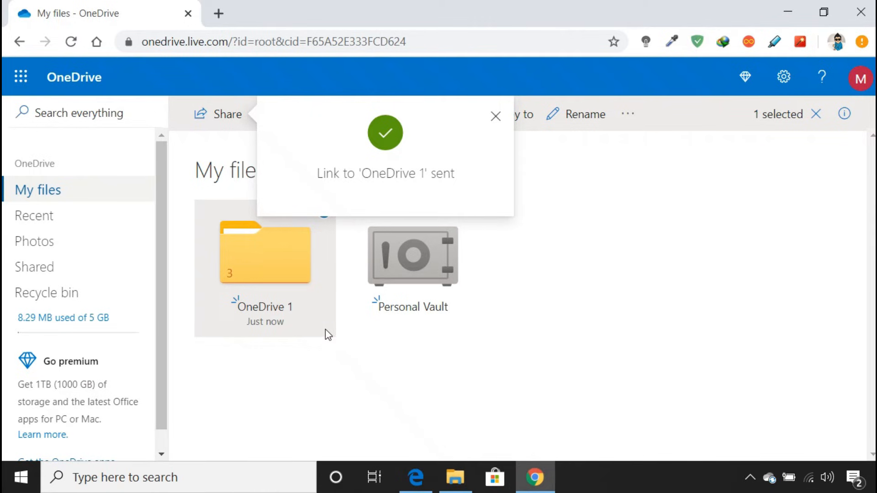
left_click(495, 116)
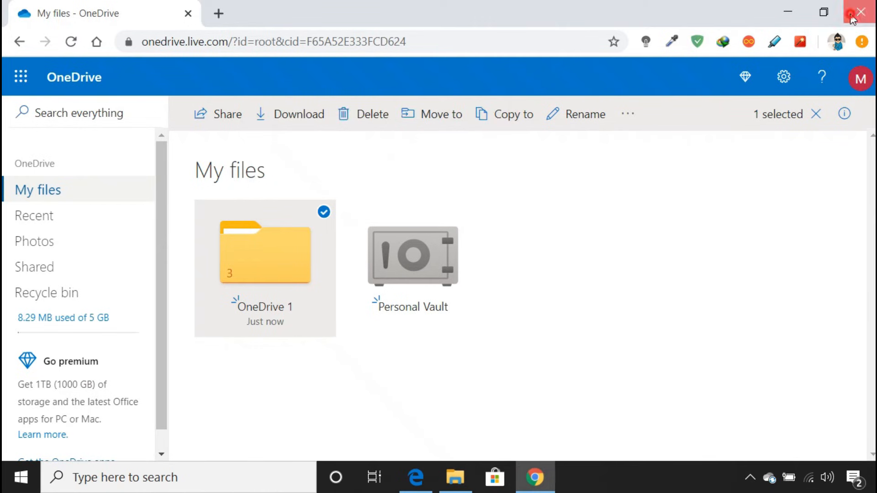
- Close the secondary account's browser and bring up the primary account's Gmail inbox in Edge
left_click(860, 11)
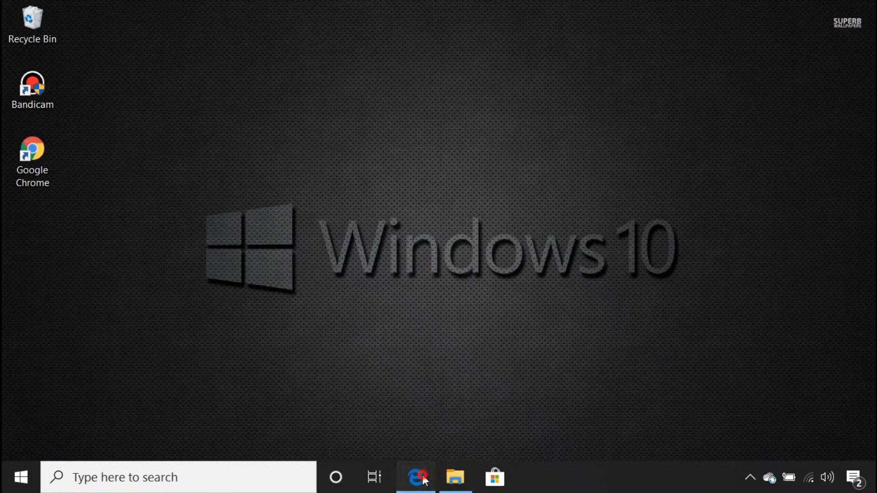
left_click(415, 477)
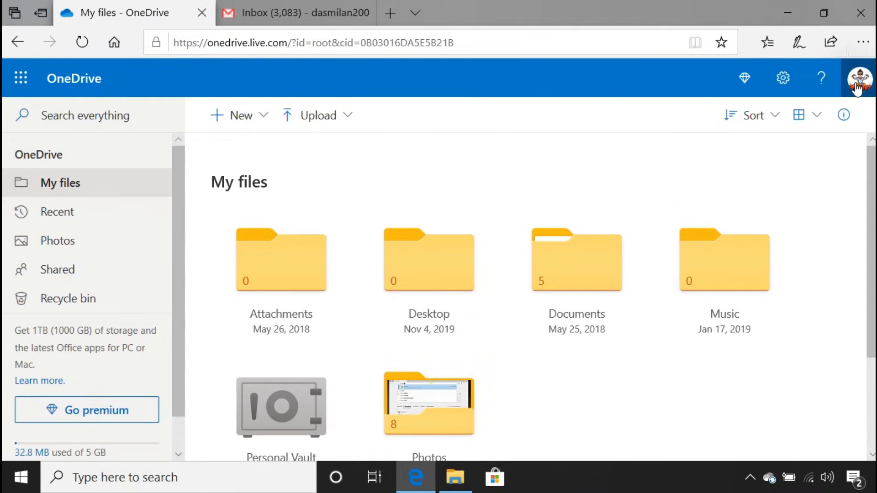
mouse_move(544, 170)
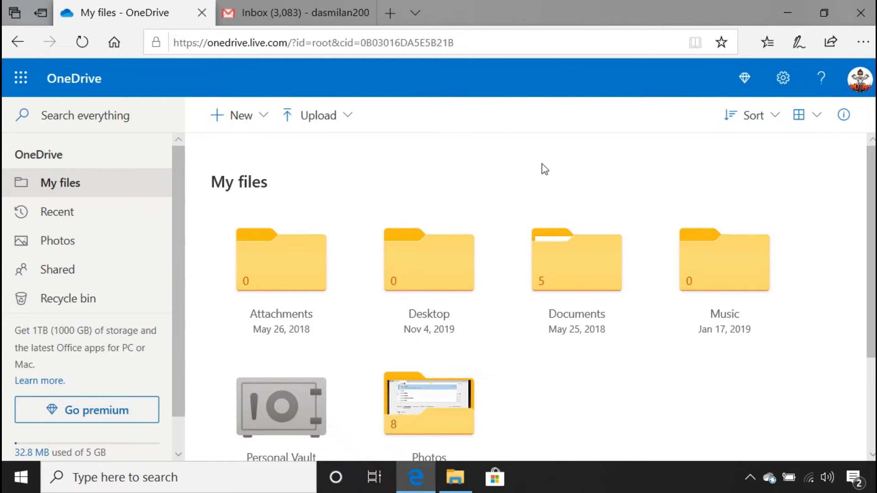
left_click(291, 13)
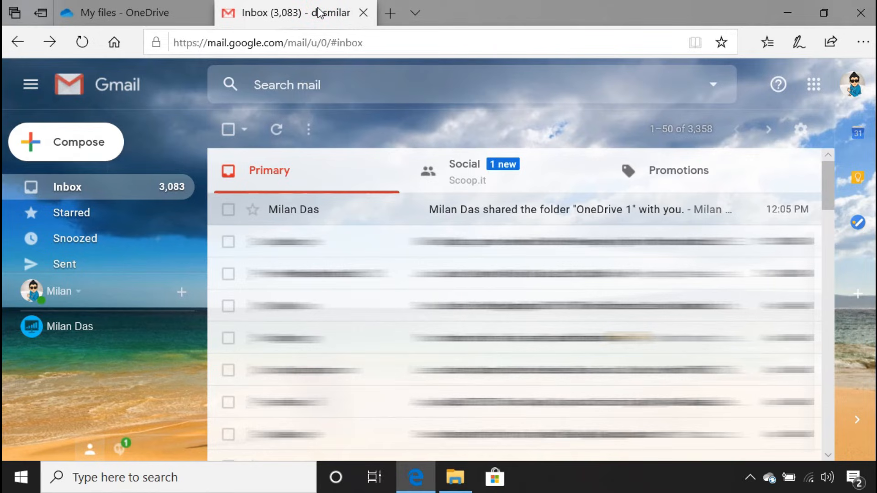
mouse_move(426, 179)
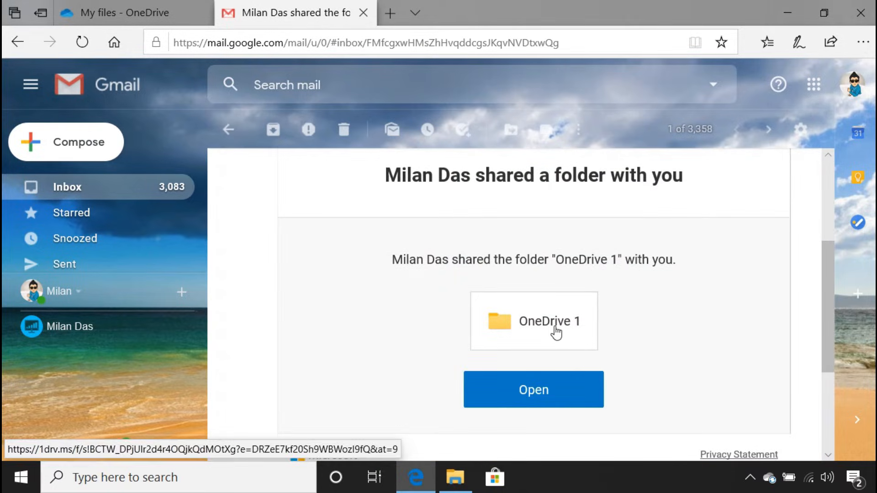
- Add the shared OneDrive 1 folder from the email to the primary account's own OneDrive
left_click(531, 389)
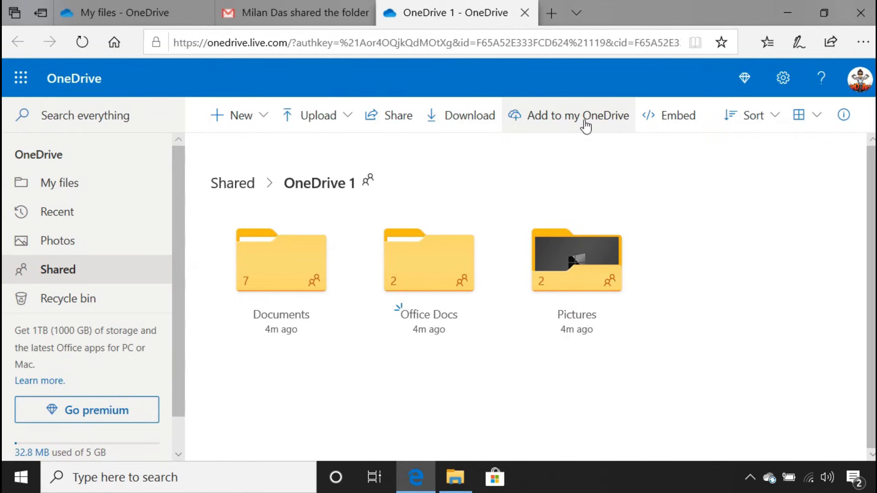
left_click(578, 115)
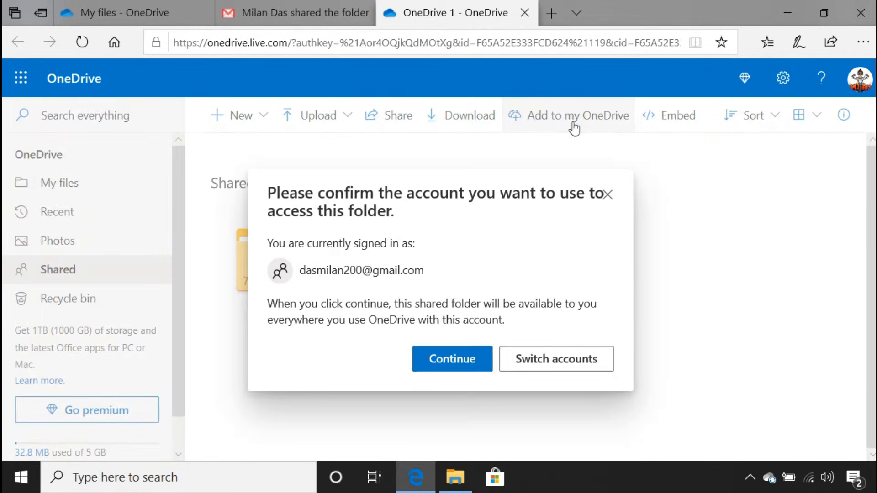
left_click(452, 358)
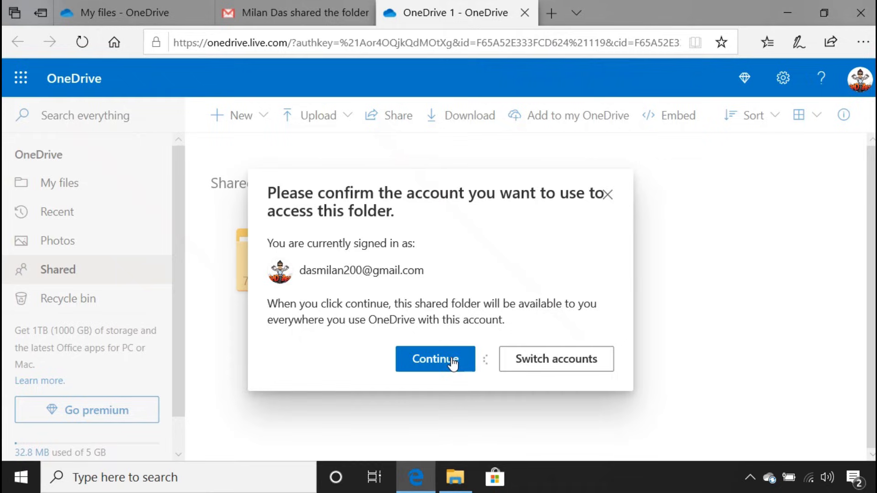
left_click(435, 359)
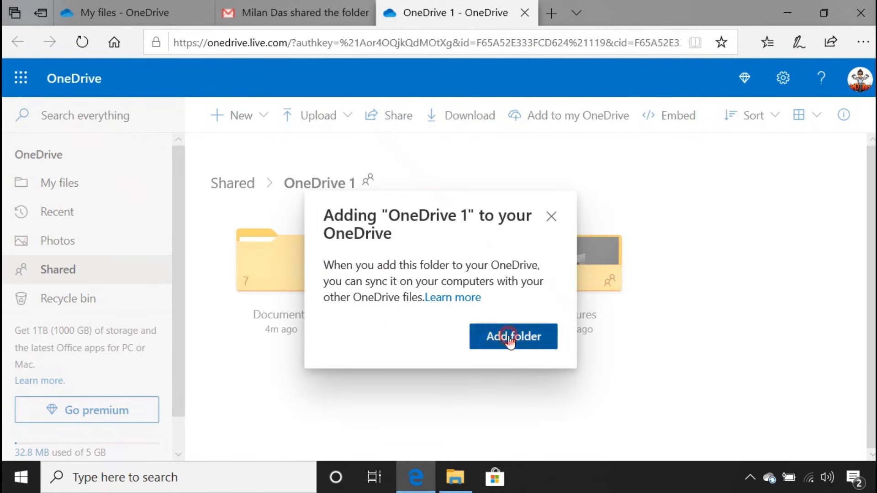
left_click(512, 336)
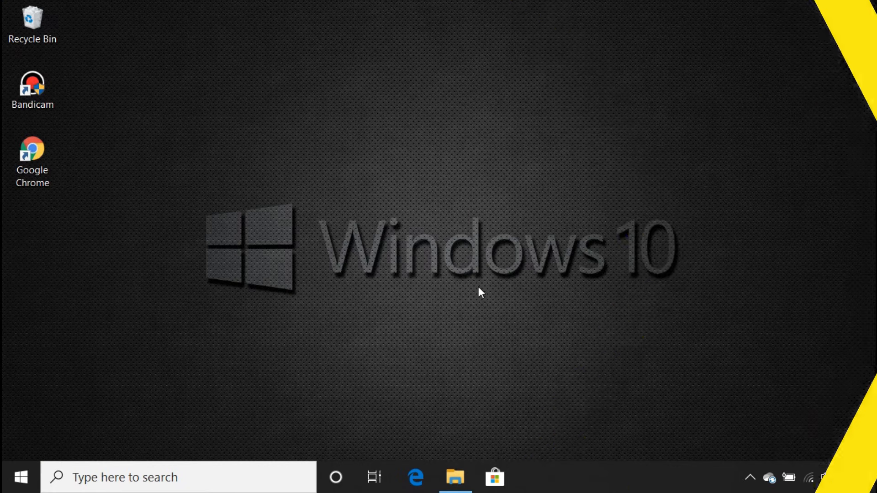
- In File Explorer's OneDrive folder, look inside OneDrive 1 and select all its contents
left_click(454, 477)
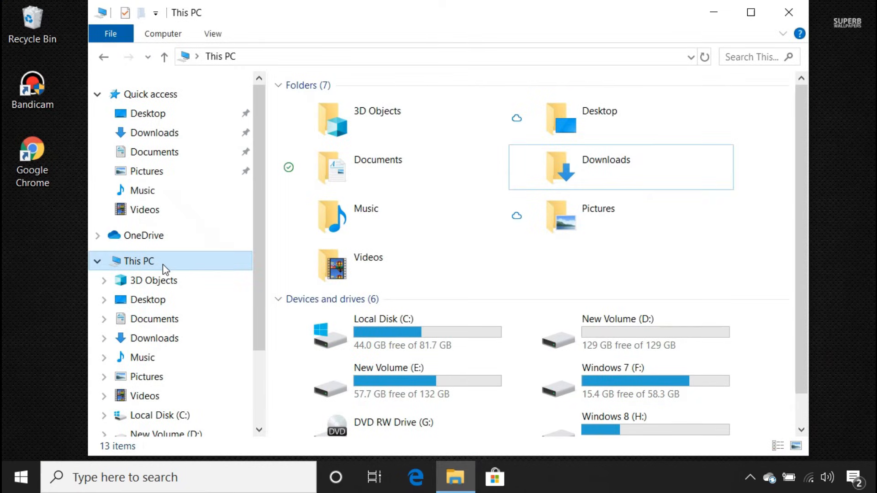
left_click(143, 235)
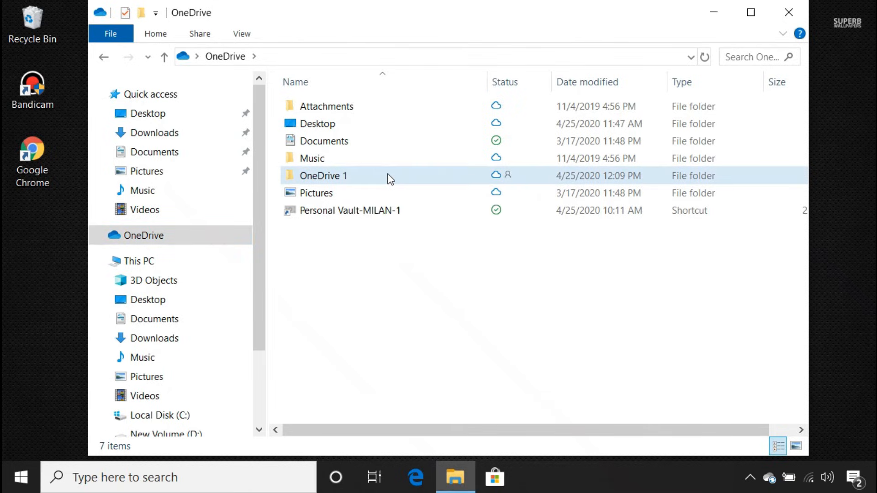
double_click(323, 175)
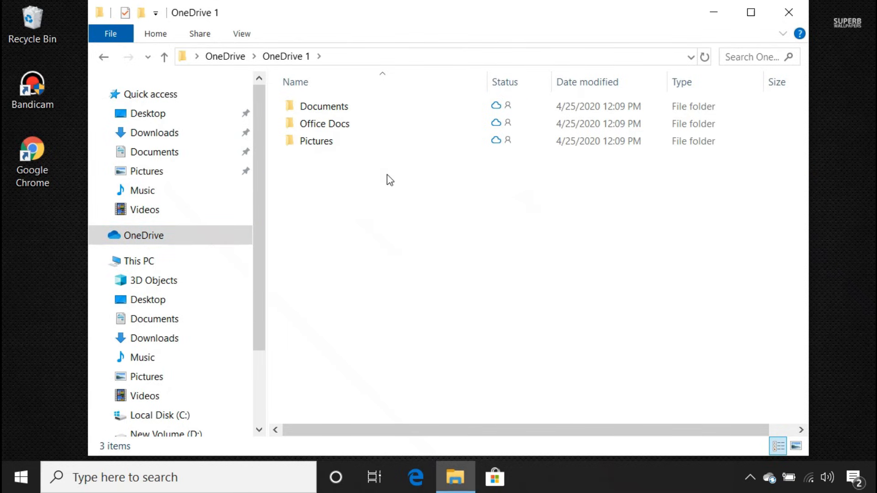
key("ctrl+a")
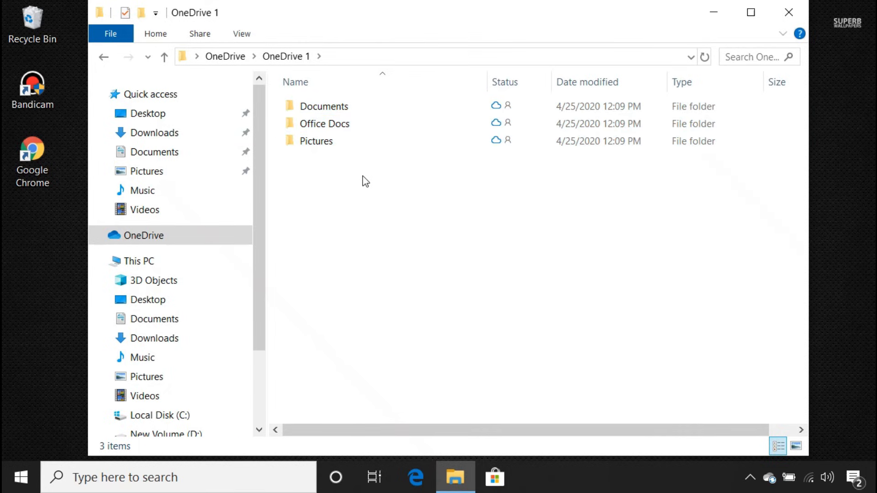
- Return to the OneDrive folder listing and clear the selection
left_click(164, 56)
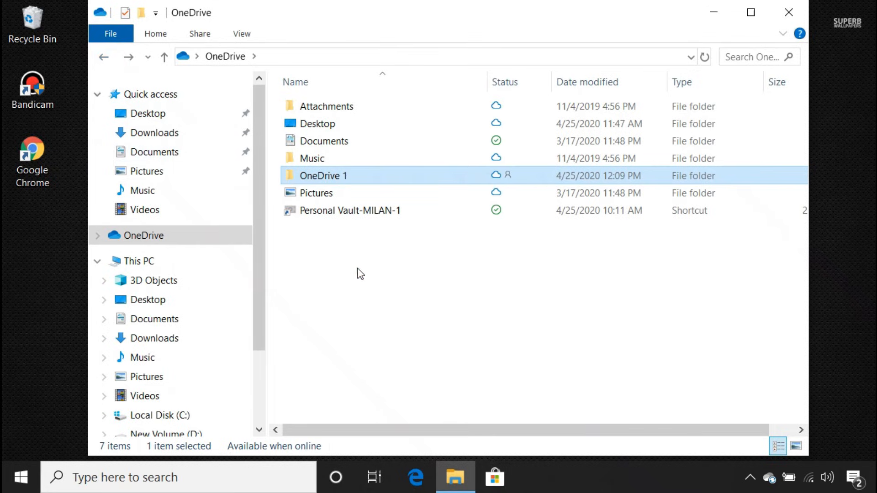
left_click(372, 278)
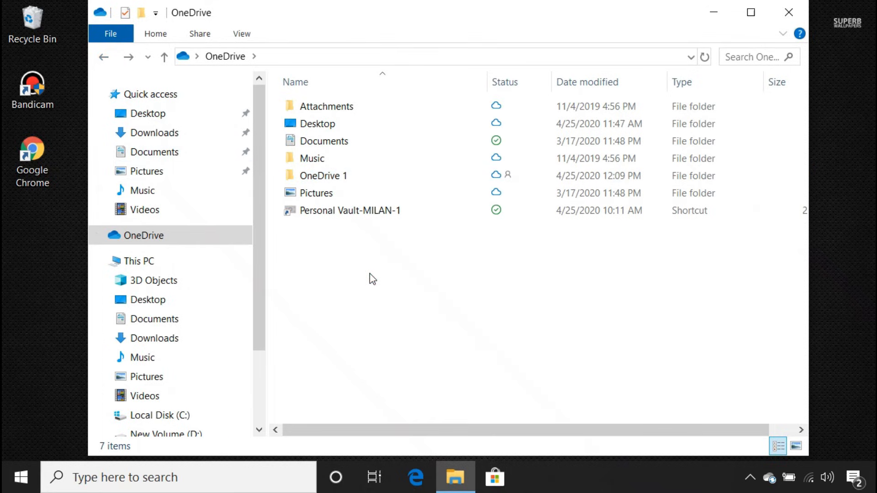